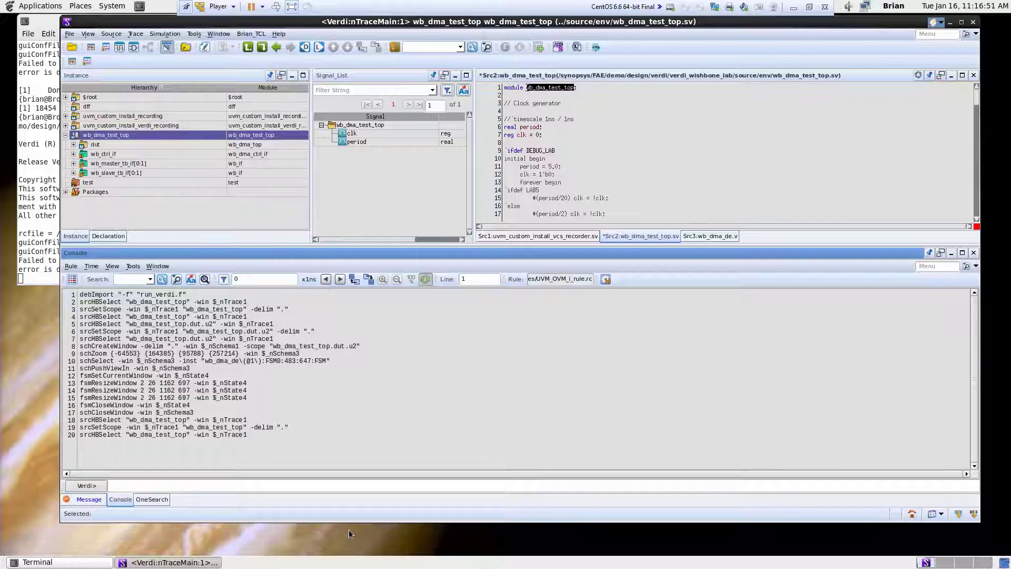
pyautogui.moveTo(106, 135)
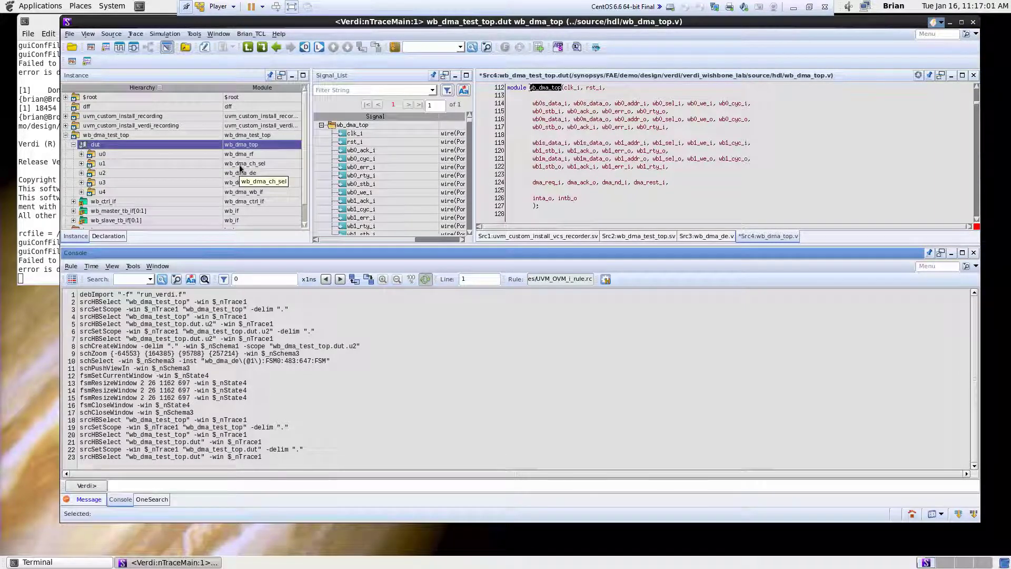
pyautogui.moveTo(101, 191)
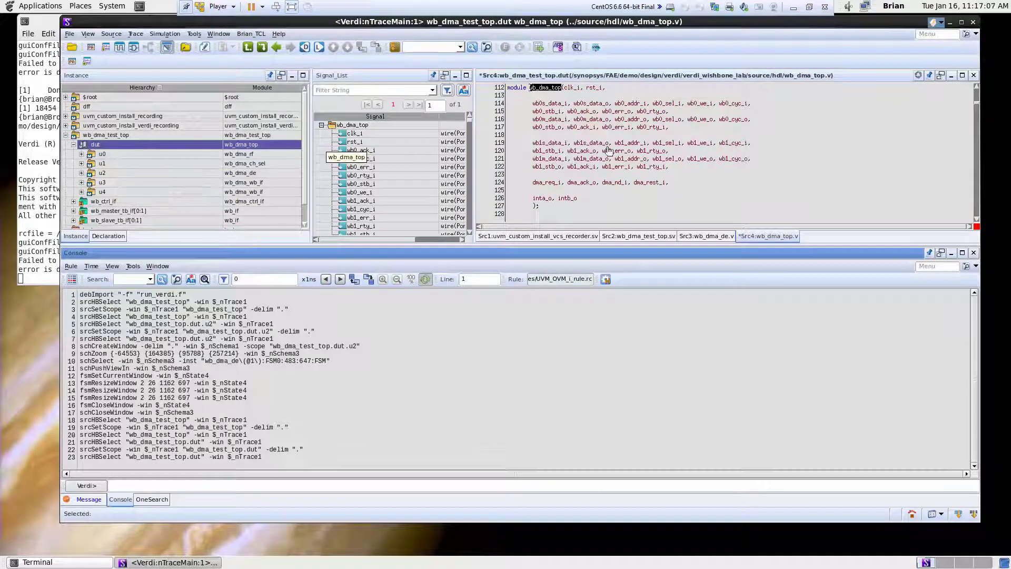
# Scroll down wb_dma_top.v to the u0–u4 module instantiations
pyautogui.scroll(-3)
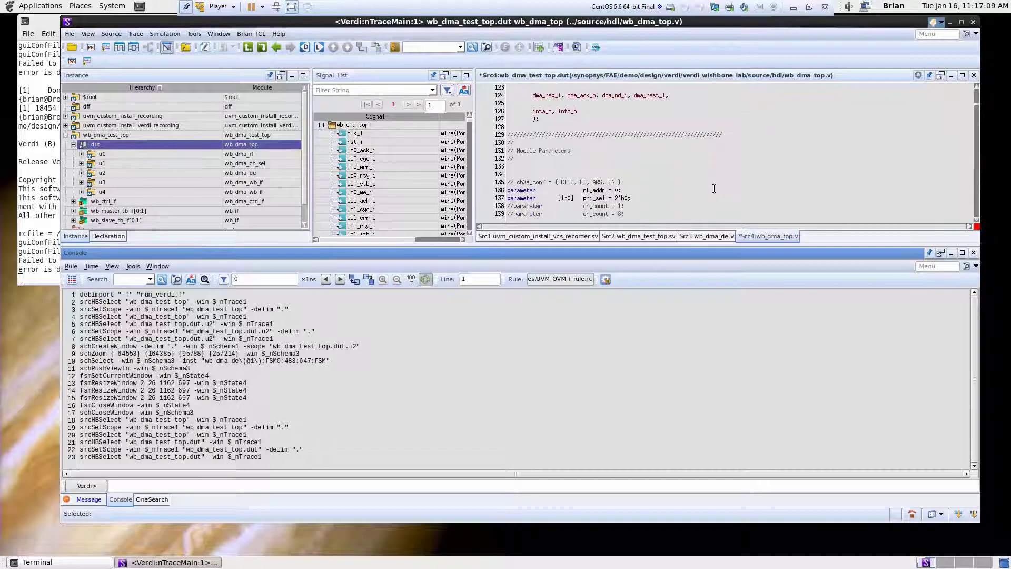
pyautogui.scroll(-3)
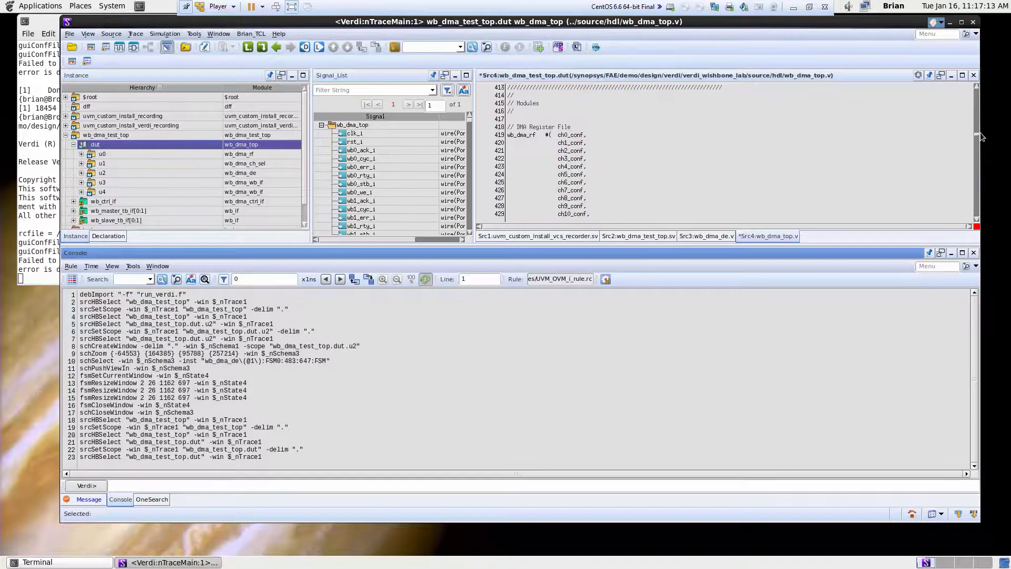
pyautogui.scroll(-3)
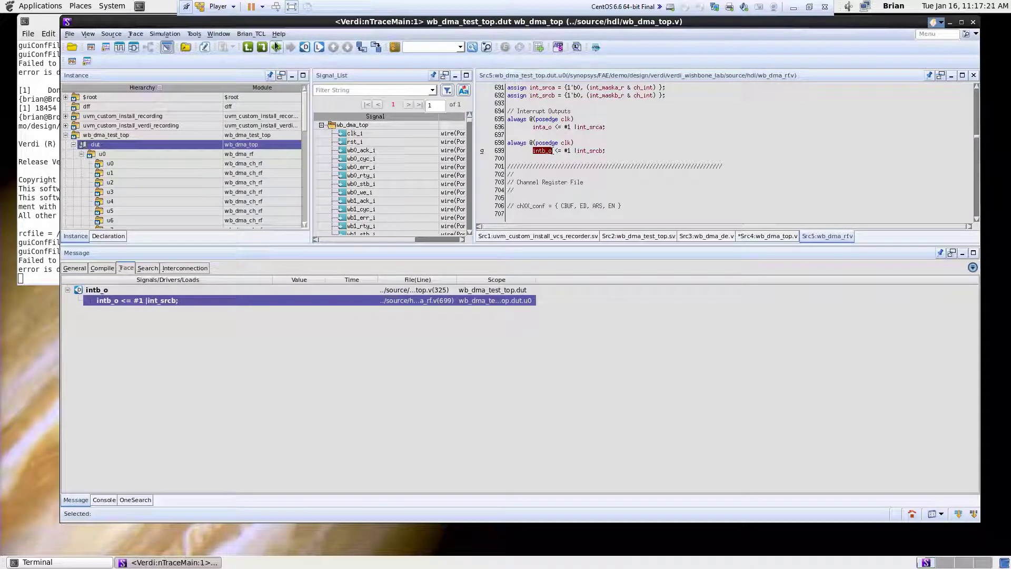
pyautogui.moveTo(276, 47)
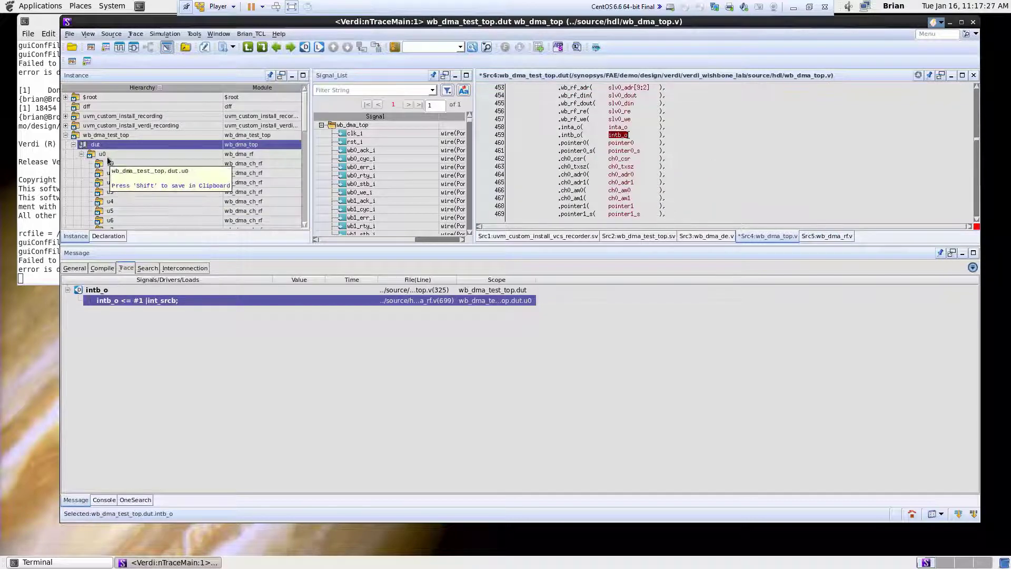
# Collapse the u0 instance in the hierarchy and bring up the schematic-from-source options
pyautogui.click(95, 144)
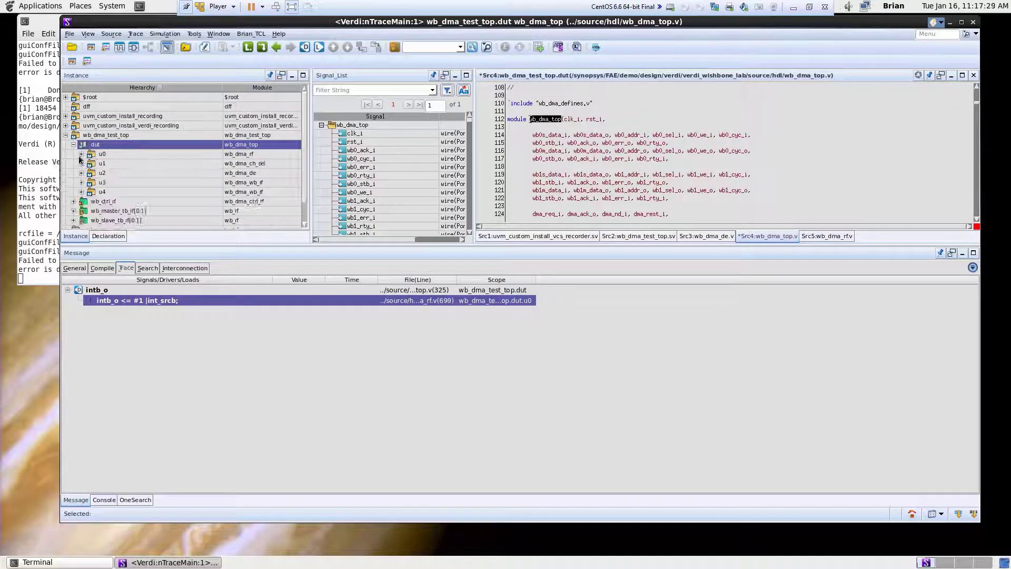
pyautogui.moveTo(102, 192)
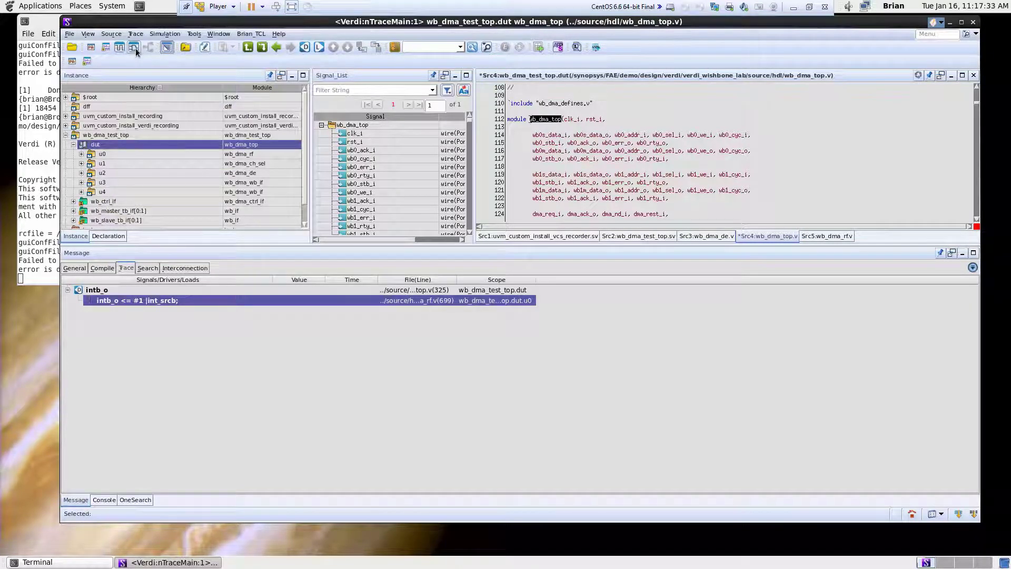
pyautogui.moveTo(135, 46)
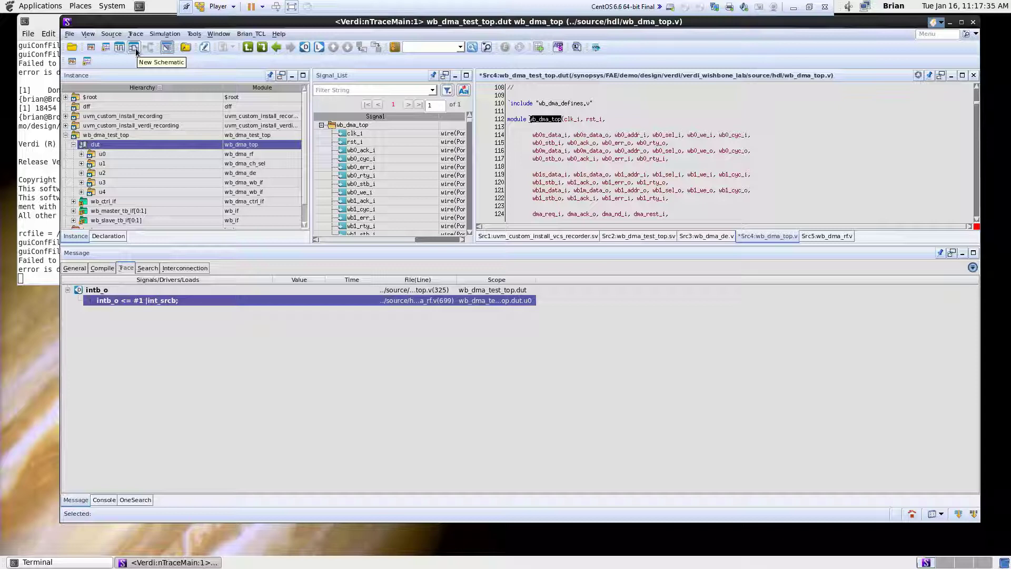
pyautogui.click(194, 33)
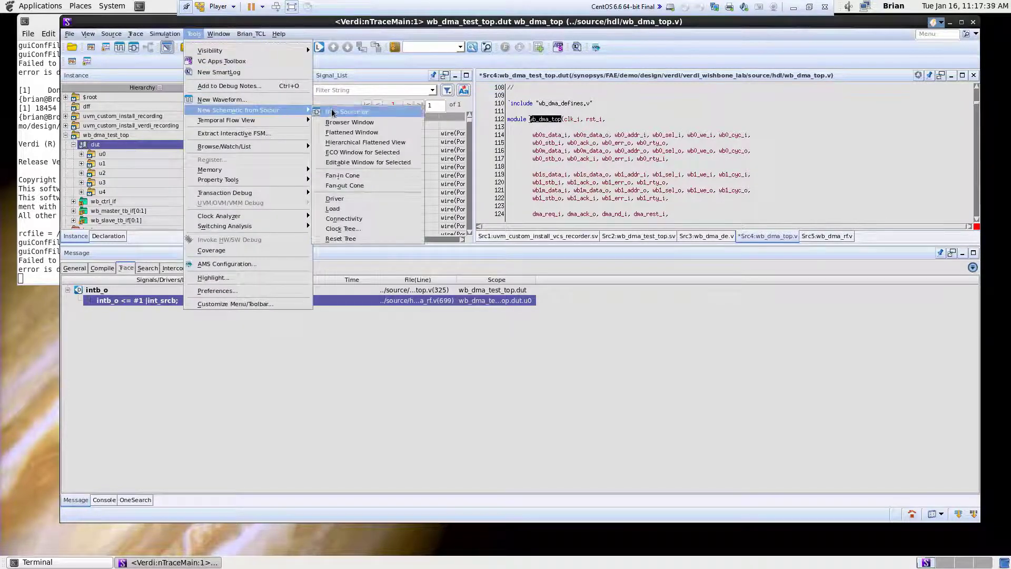
# Open a Current Scope schematic, zoom to u2 wb_dma_de to trace dma_busy, then fit the view
pyautogui.click(135, 34)
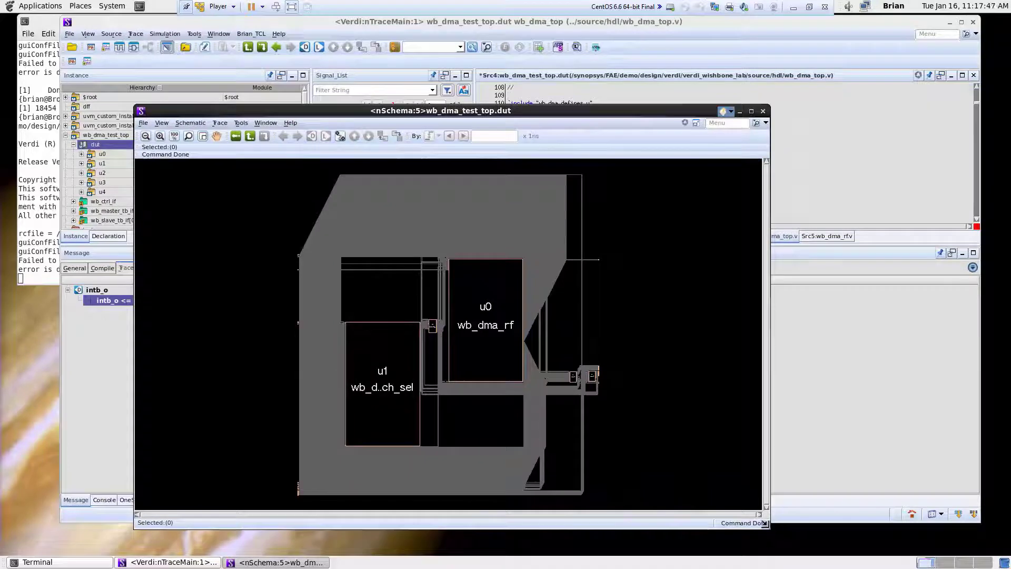
pyautogui.click(382, 379)
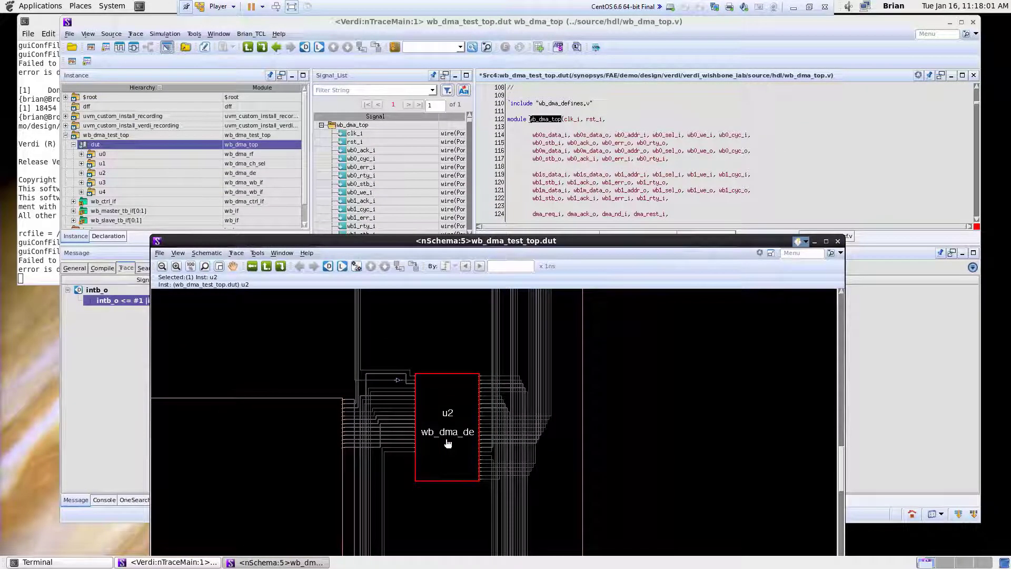
pyautogui.moveTo(444, 449)
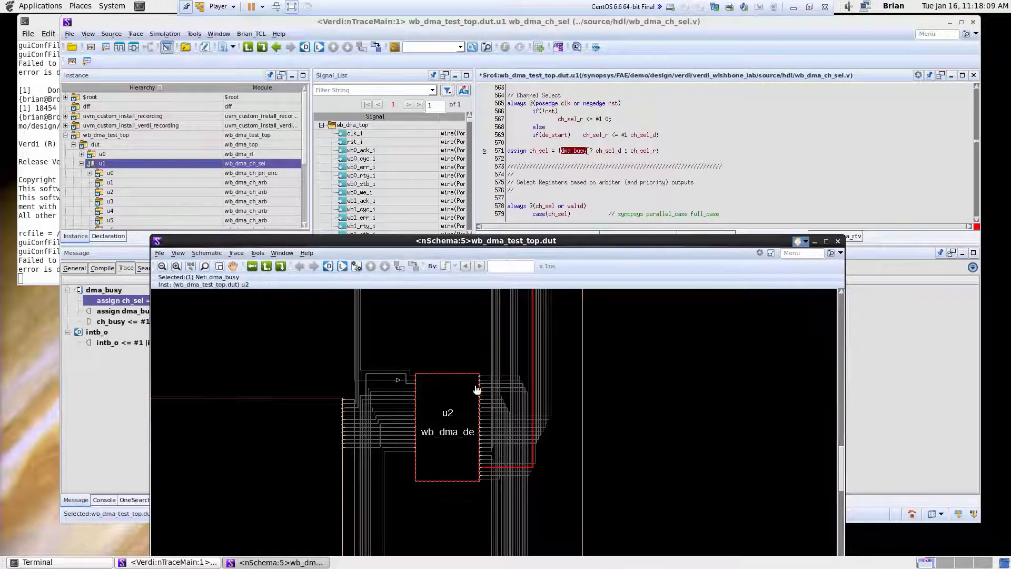
pyautogui.click(448, 425)
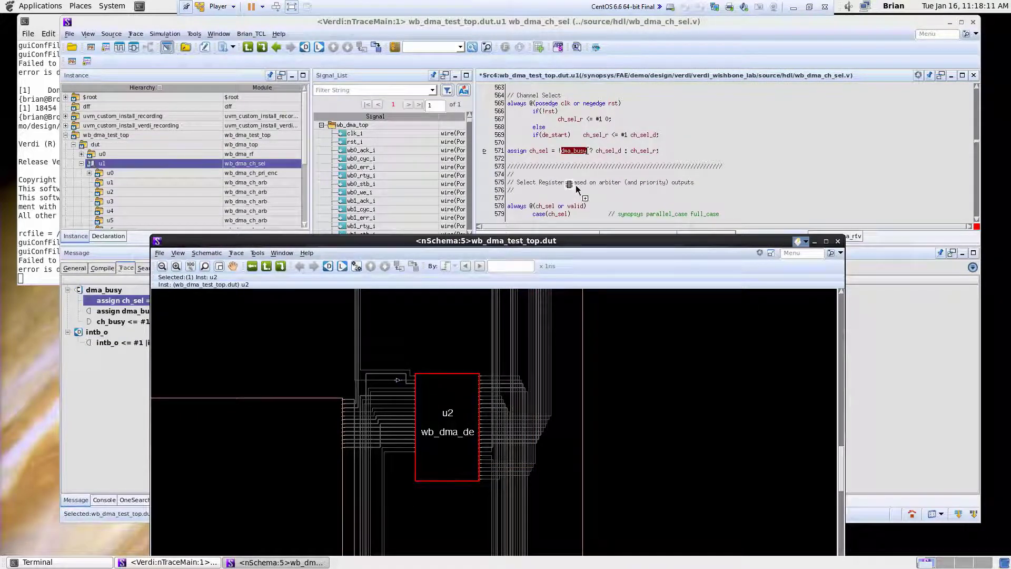
pyautogui.click(95, 144)
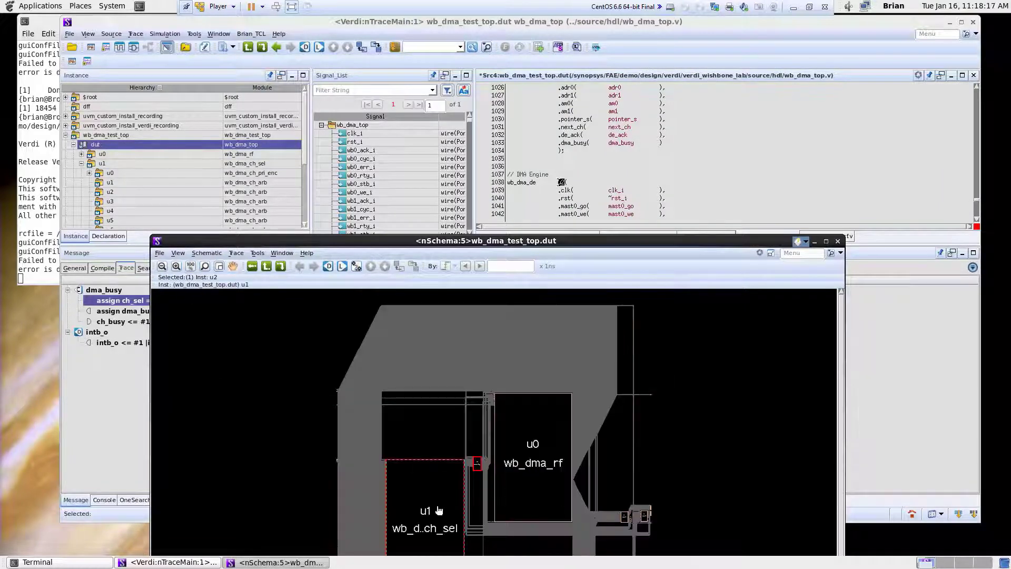
# Zoom in on u2's outputs and select the mast0_go net leaving it
pyautogui.click(425, 490)
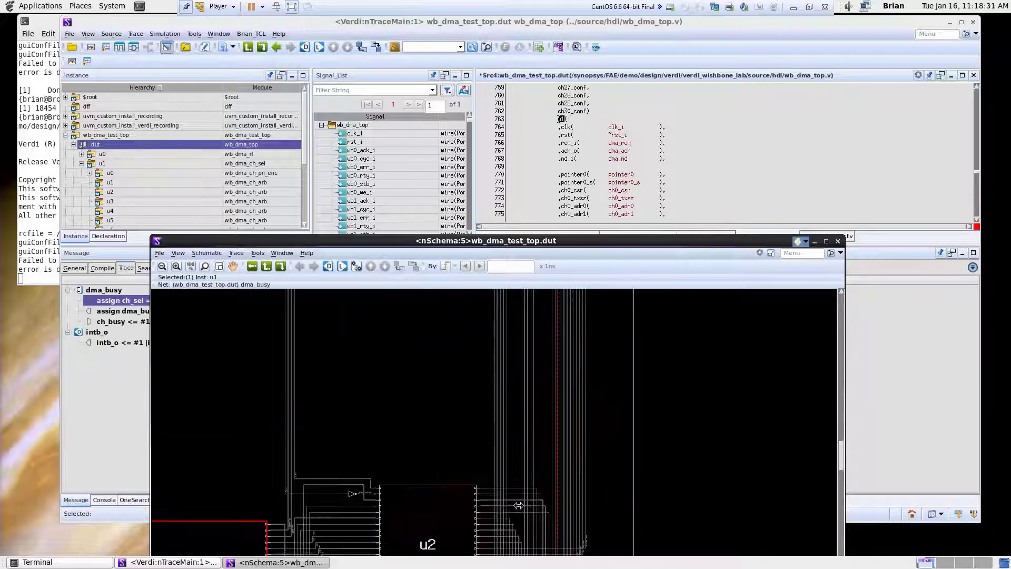
pyautogui.click(486, 488)
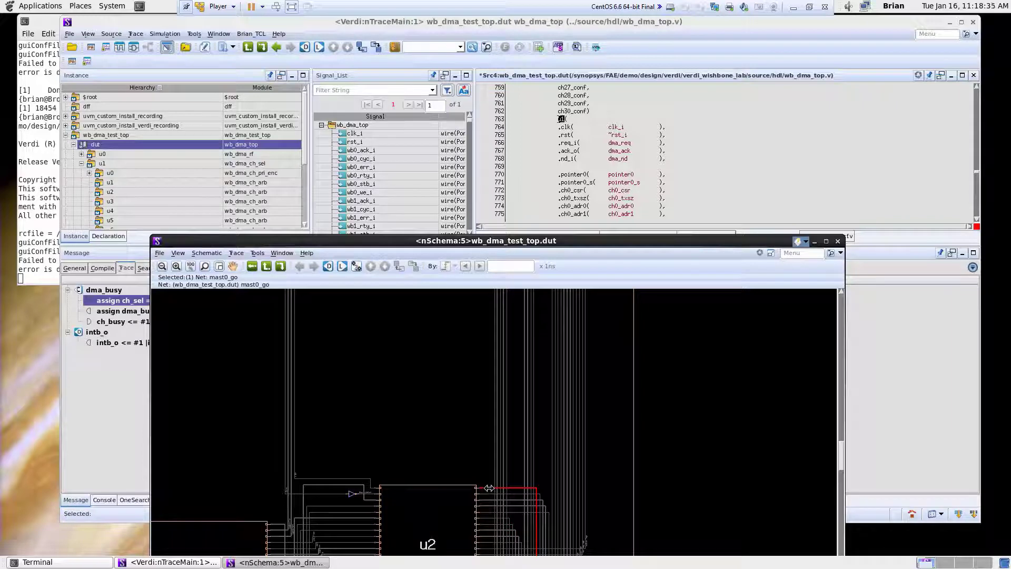
pyautogui.moveTo(716, 149)
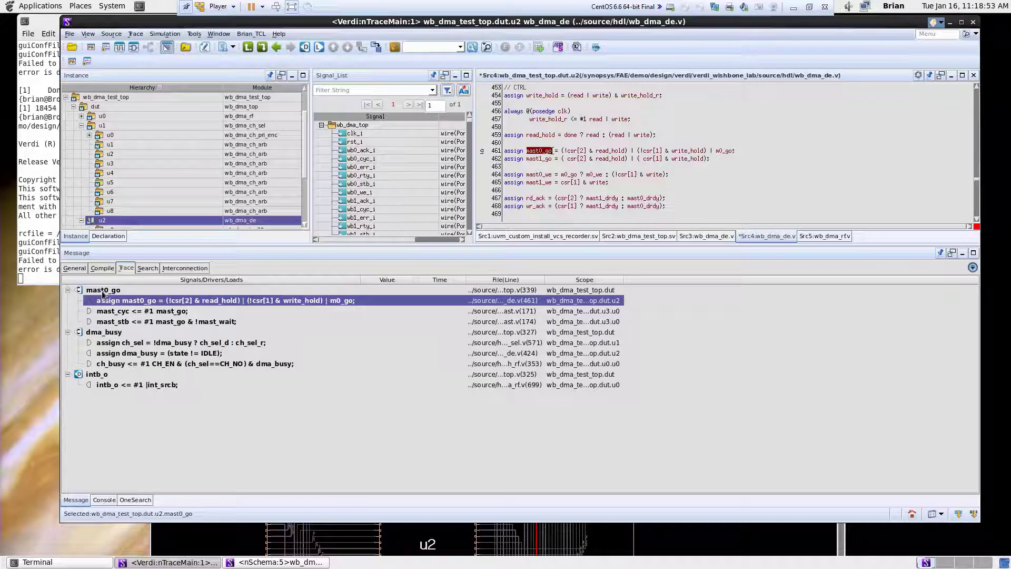
pyautogui.moveTo(71, 322)
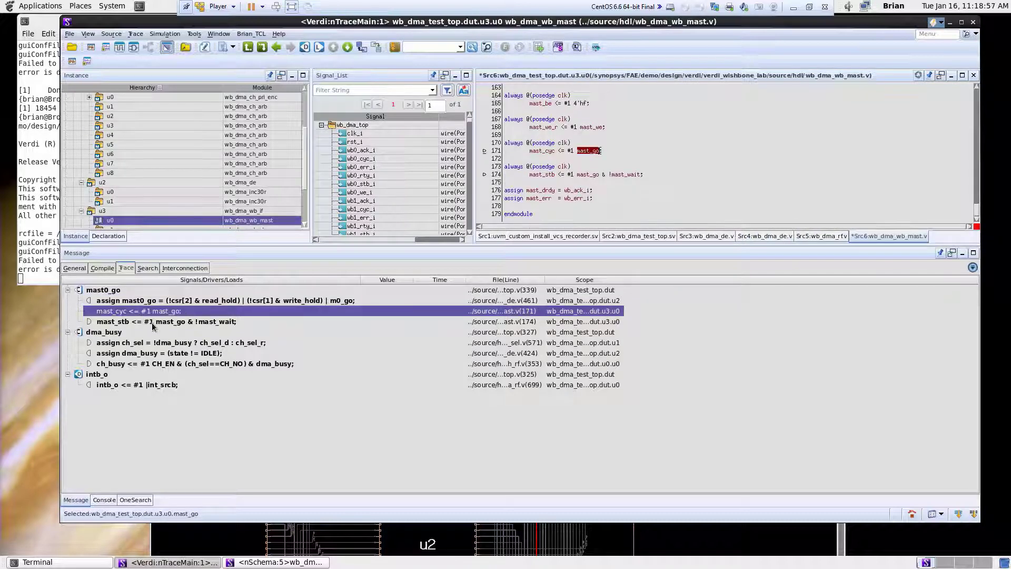
# Jump from the Trace tab to 'mast_cyc <= #1 mast_go;' at wb_dma_wb_mast.v line 171
pyautogui.click(167, 321)
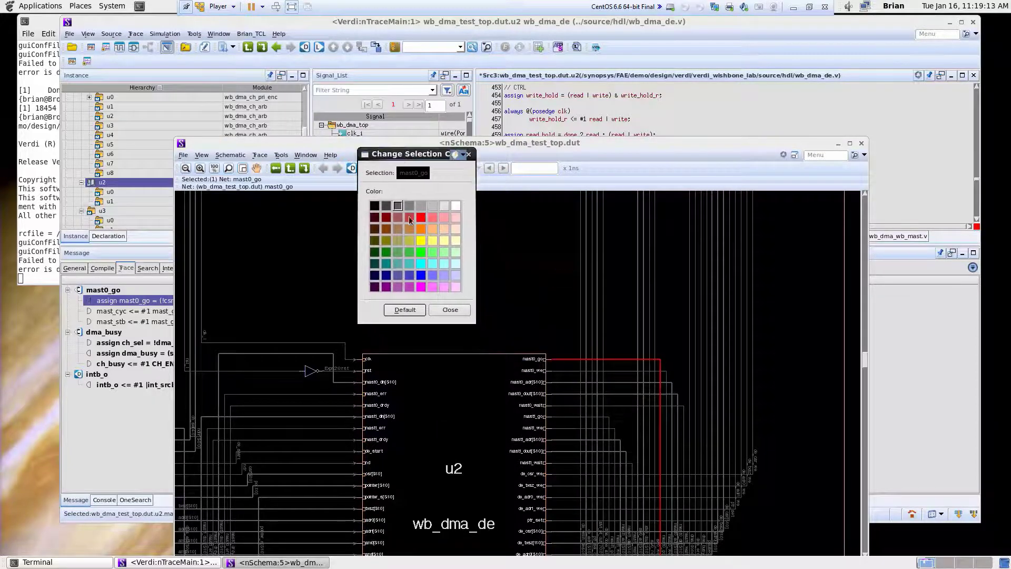
# Highlight mast0_go in yellow and zoom-fit the whole dut schematic
pyautogui.click(450, 310)
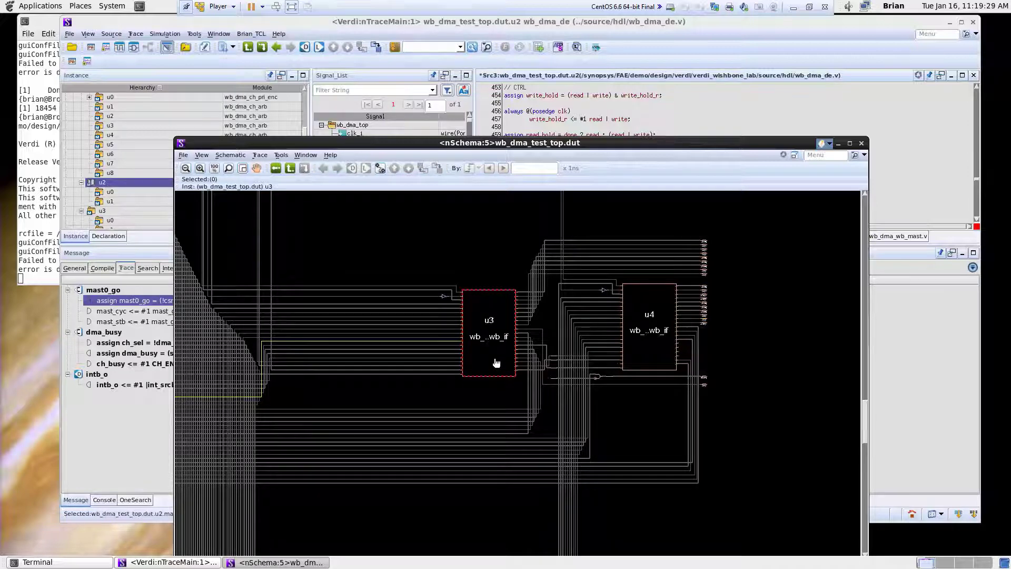
pyautogui.click(354, 324)
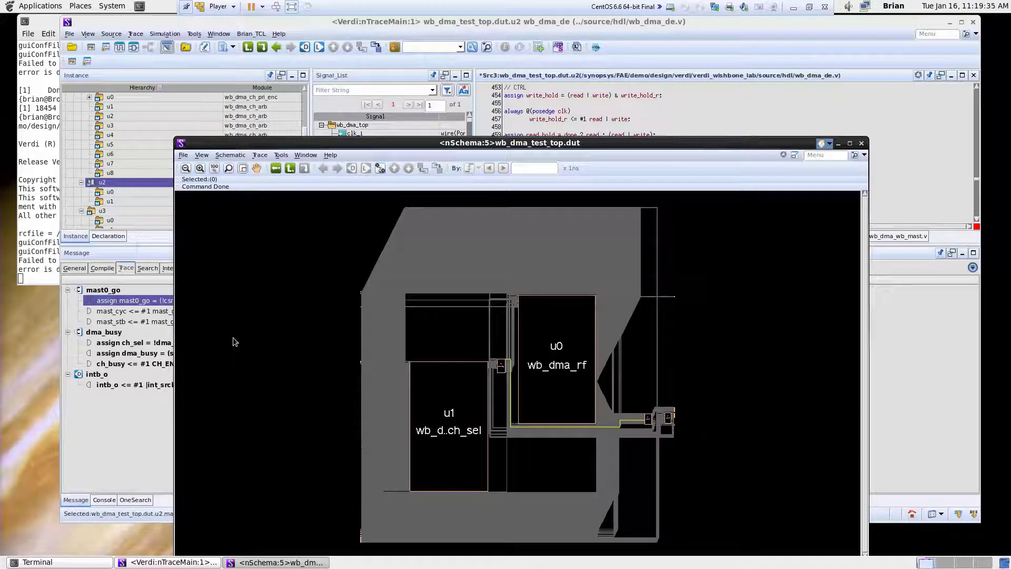
pyautogui.moveTo(249, 426)
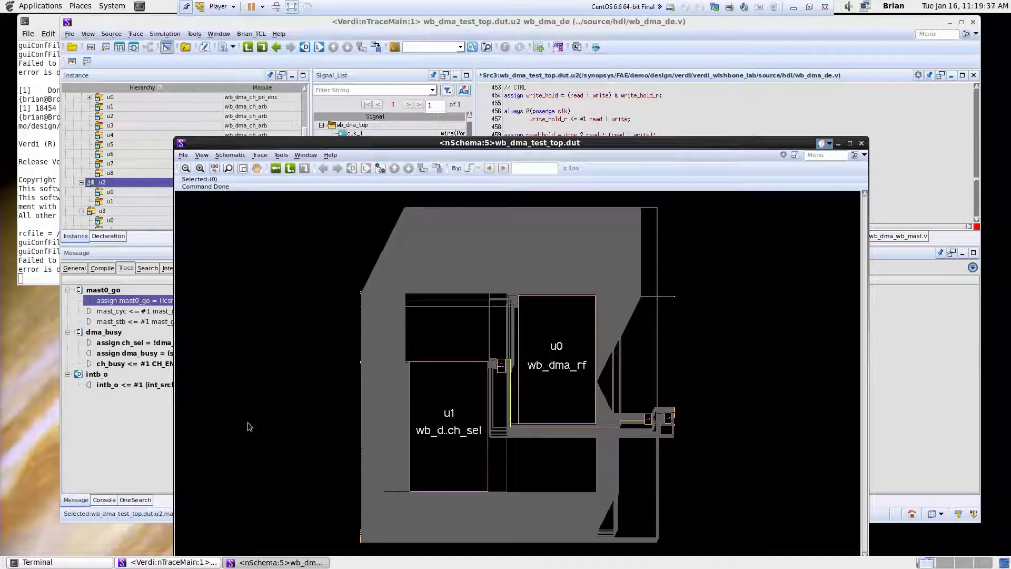
pyautogui.moveTo(327, 431)
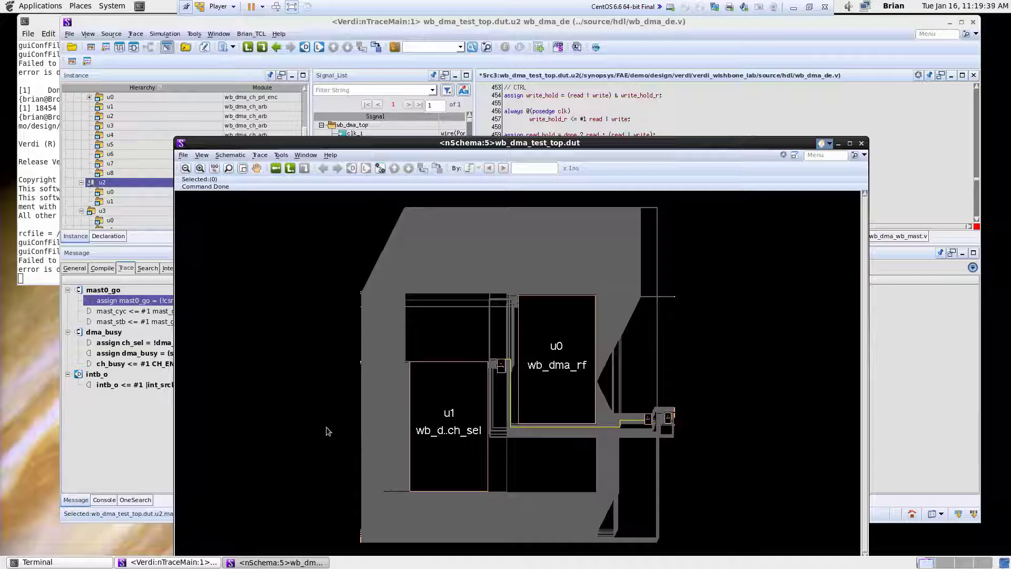
# Create a new schematic from the selected u1 and u2 blocks, then close that window
pyautogui.click(448, 377)
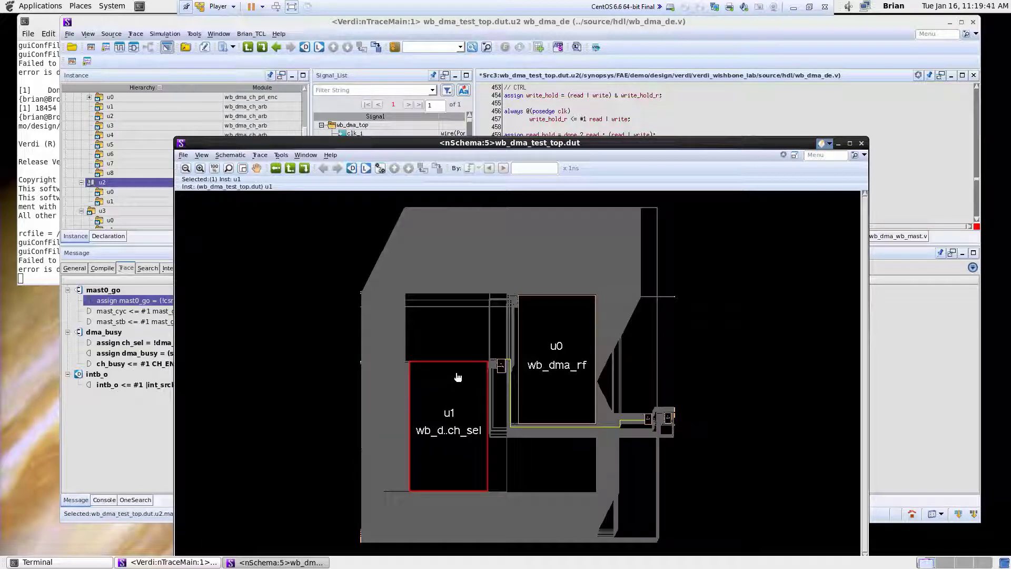
pyautogui.click(502, 364)
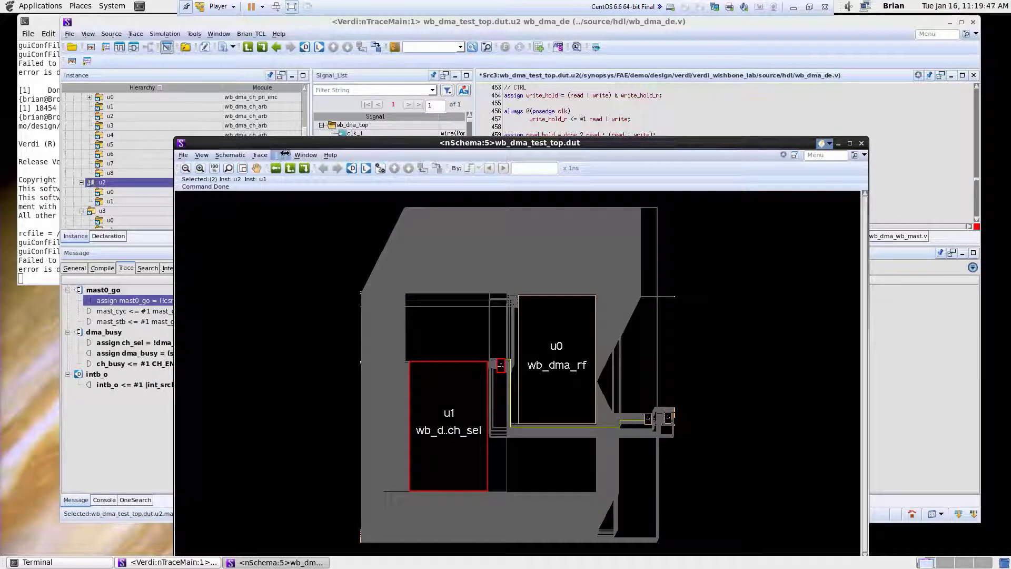
pyautogui.click(281, 155)
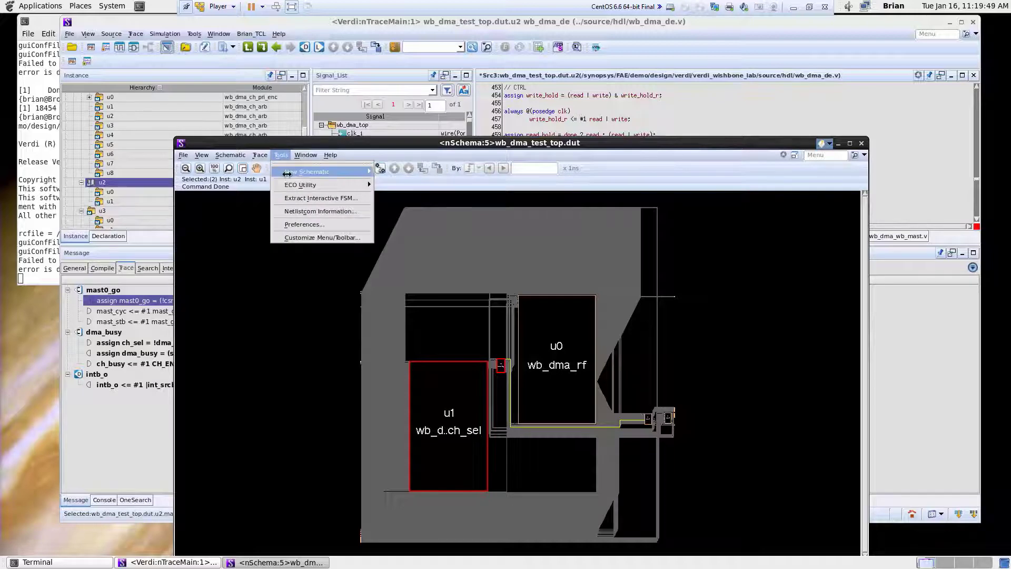
pyautogui.click(312, 171)
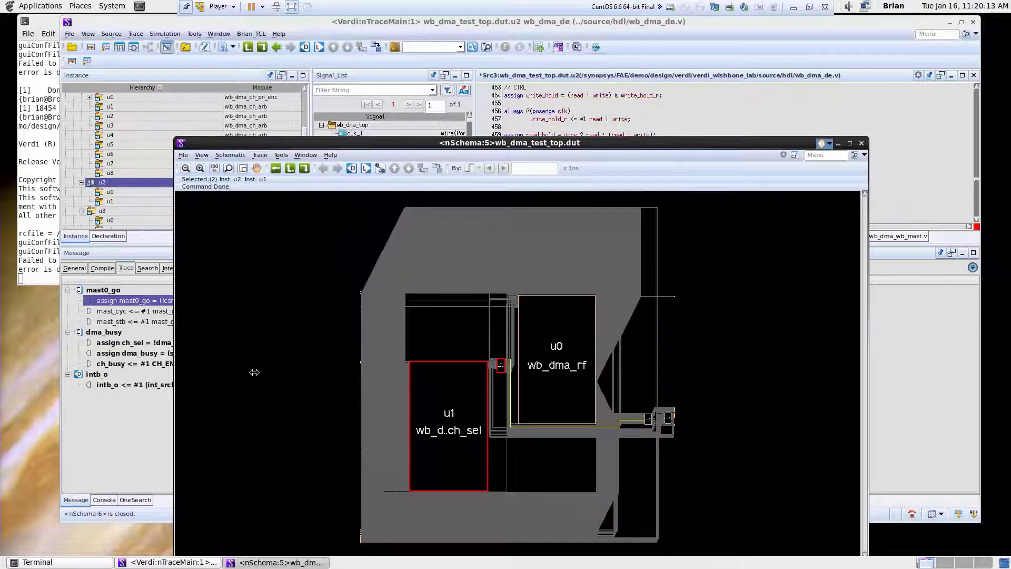
pyautogui.click(557, 355)
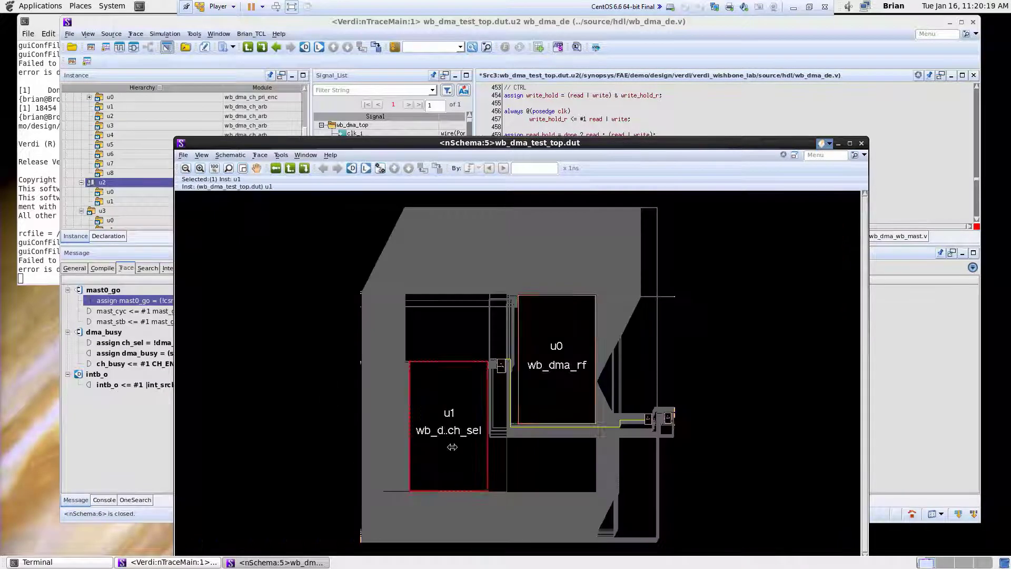
pyautogui.doubleClick(448, 428)
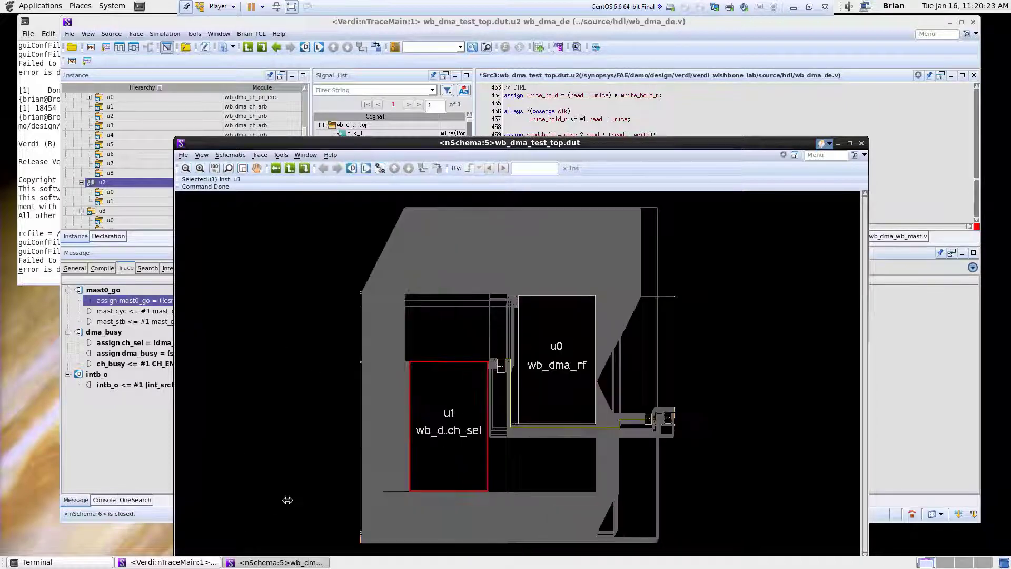
pyautogui.moveTo(299, 523)
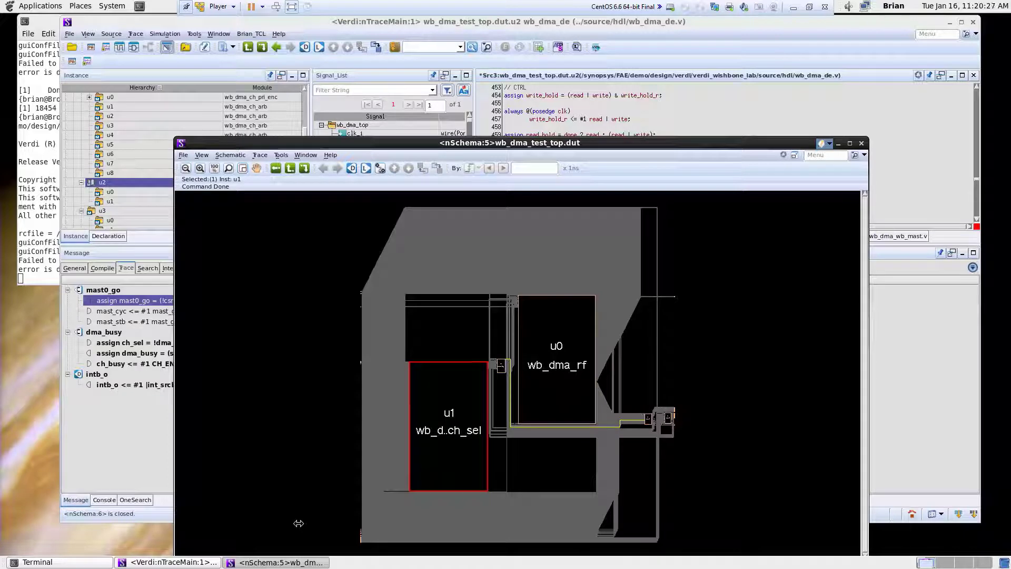
pyautogui.moveTo(829, 250)
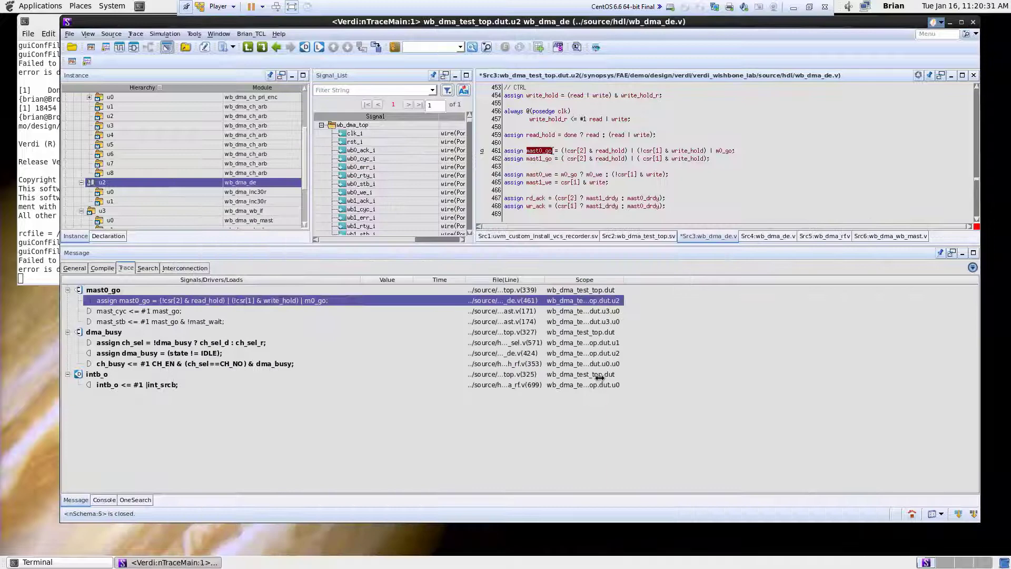
pyautogui.moveTo(404, 446)
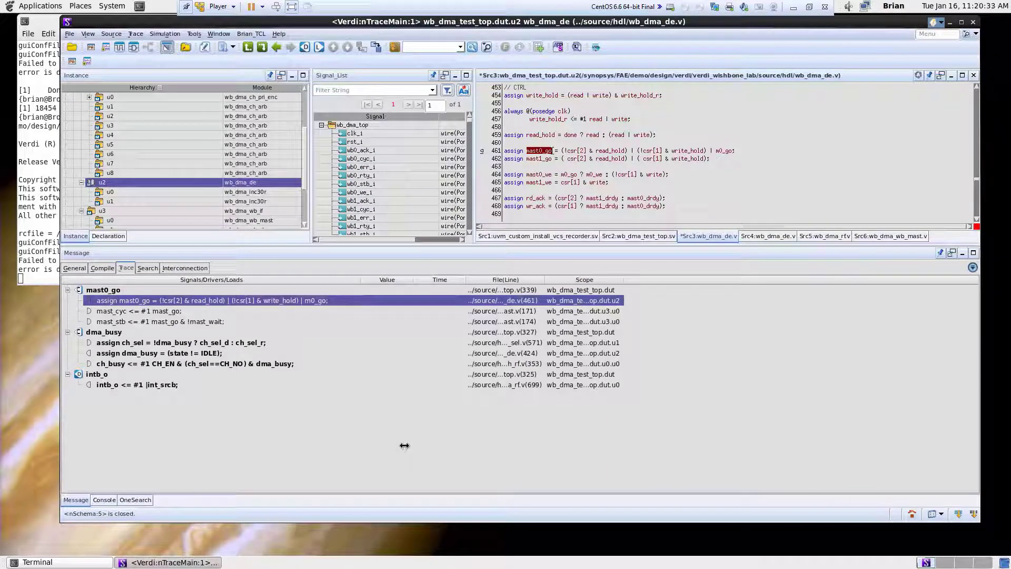
pyautogui.moveTo(110, 106)
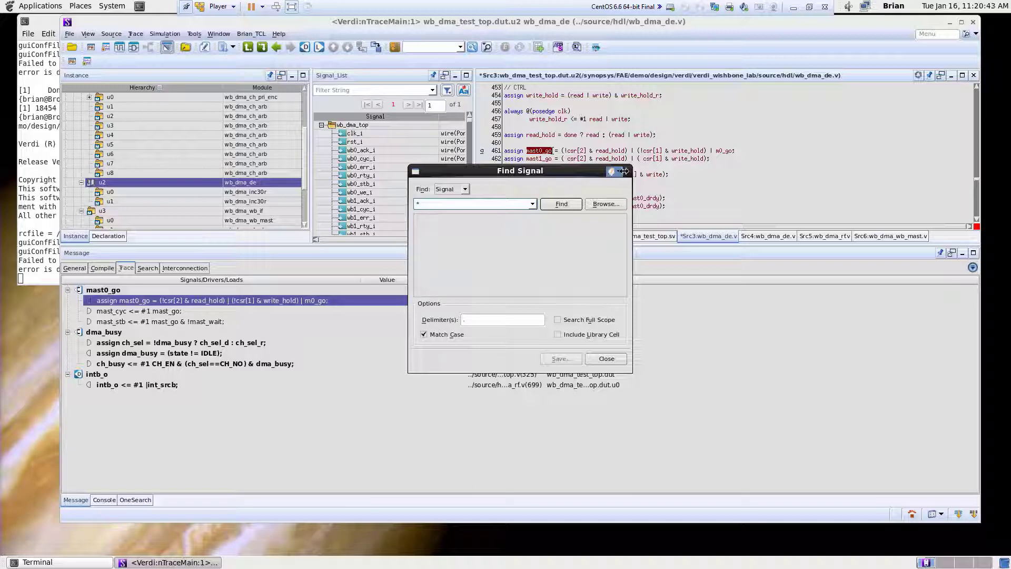
# OneSearch all files for *wb_data_o*, open the wb_dma_wb_mast.v match, and trace wb_data_o's drivers
pyautogui.click(605, 358)
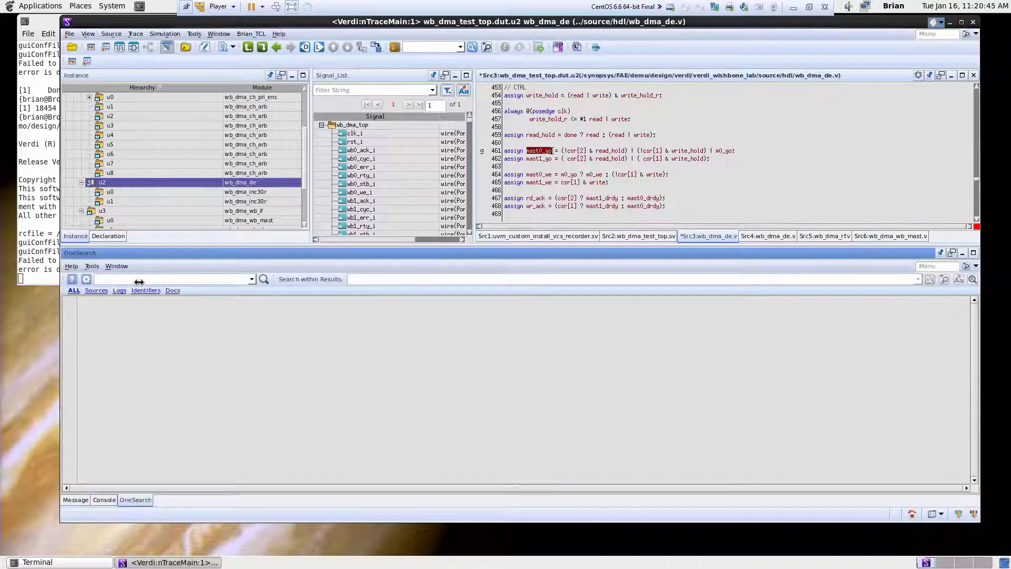
pyautogui.write('*wb_data_o*')
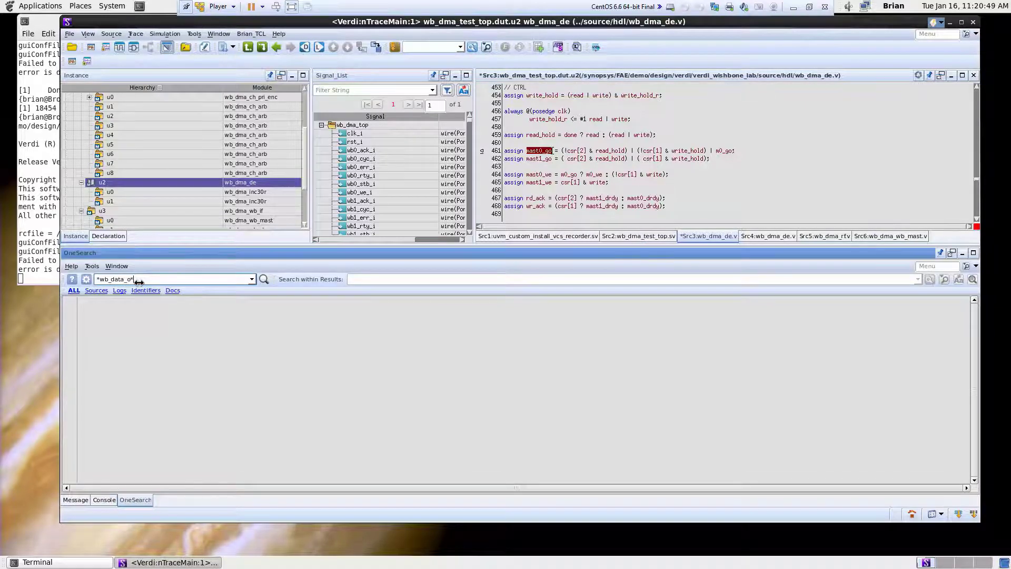
pyautogui.click(262, 278)
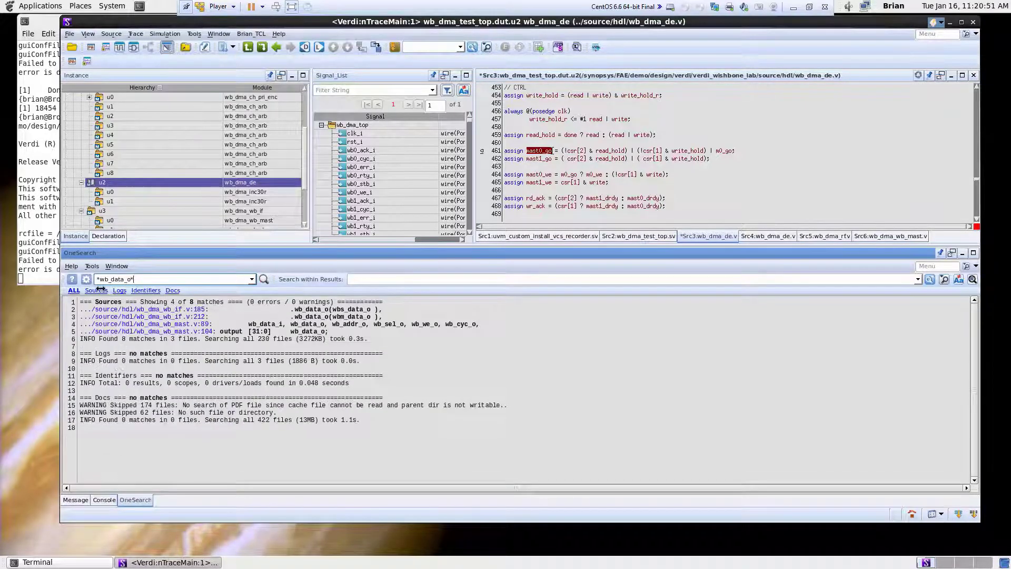
pyautogui.click(97, 290)
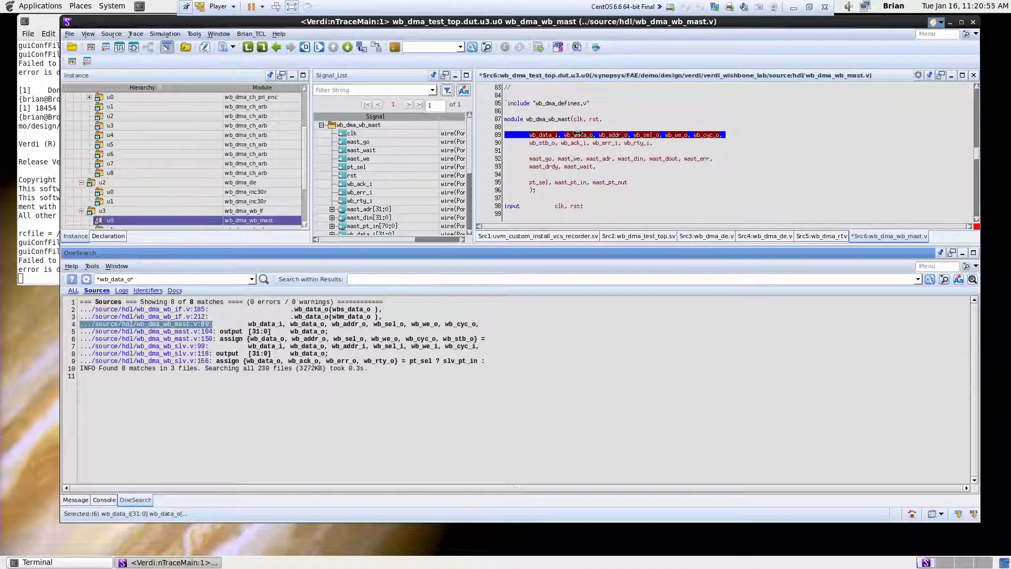
pyautogui.click(578, 134)
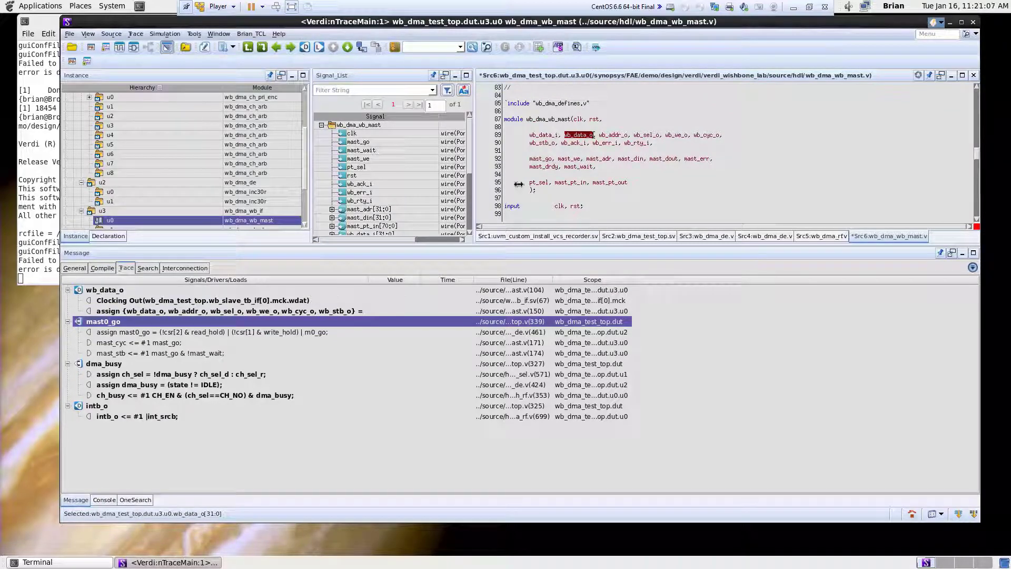
pyautogui.click(193, 33)
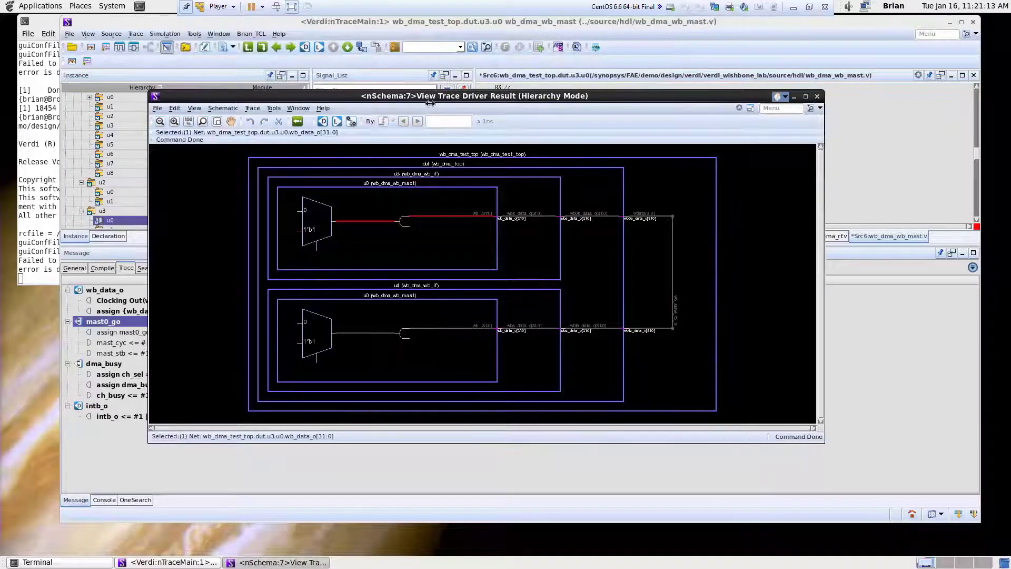
# Select u0 and the wb_data_o mux, trace drivers back through mast0_dout logic, then close the trace
pyautogui.moveTo(474, 95); pyautogui.dragTo(528, 130)
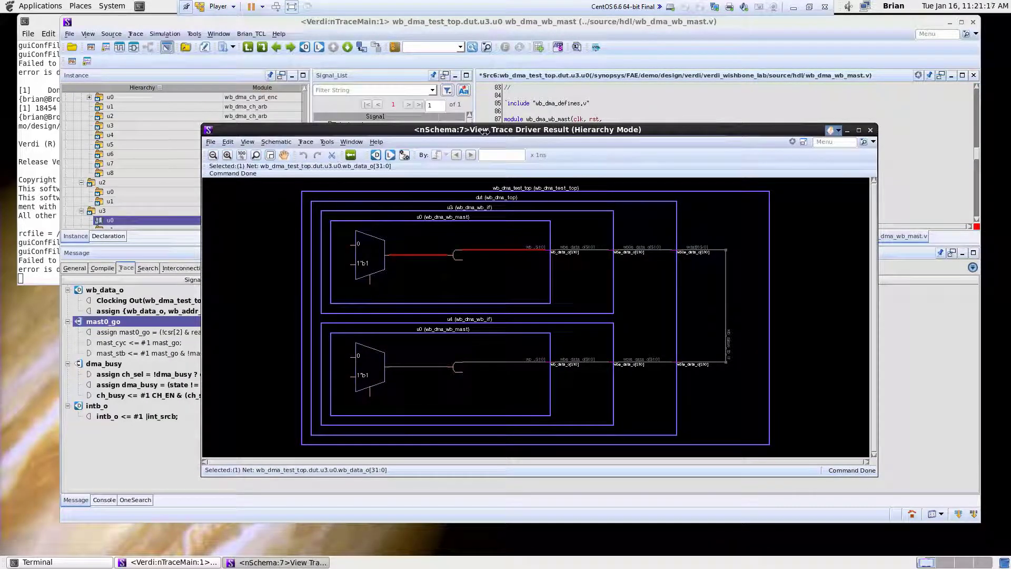
pyautogui.click(442, 216)
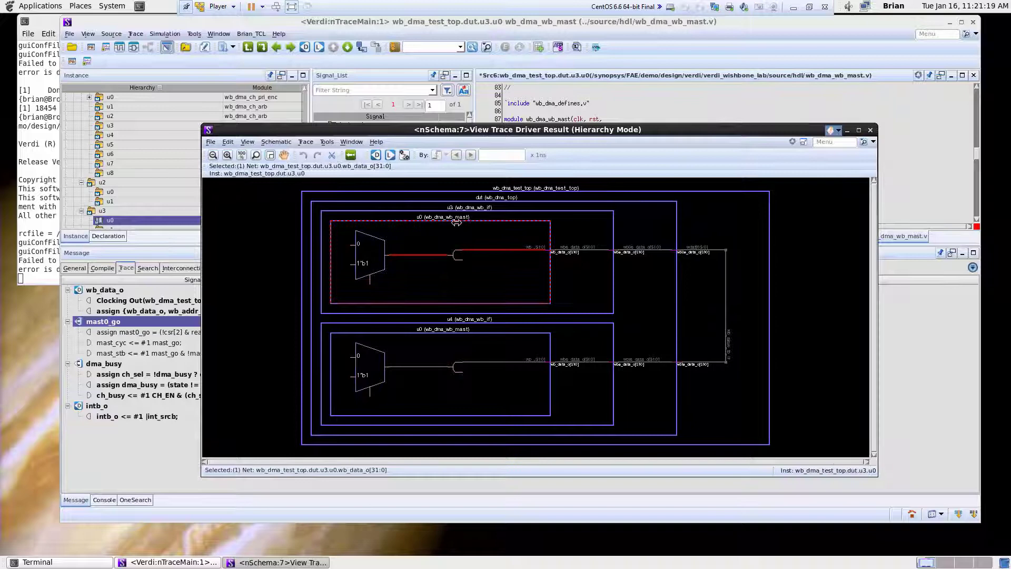
pyautogui.click(365, 258)
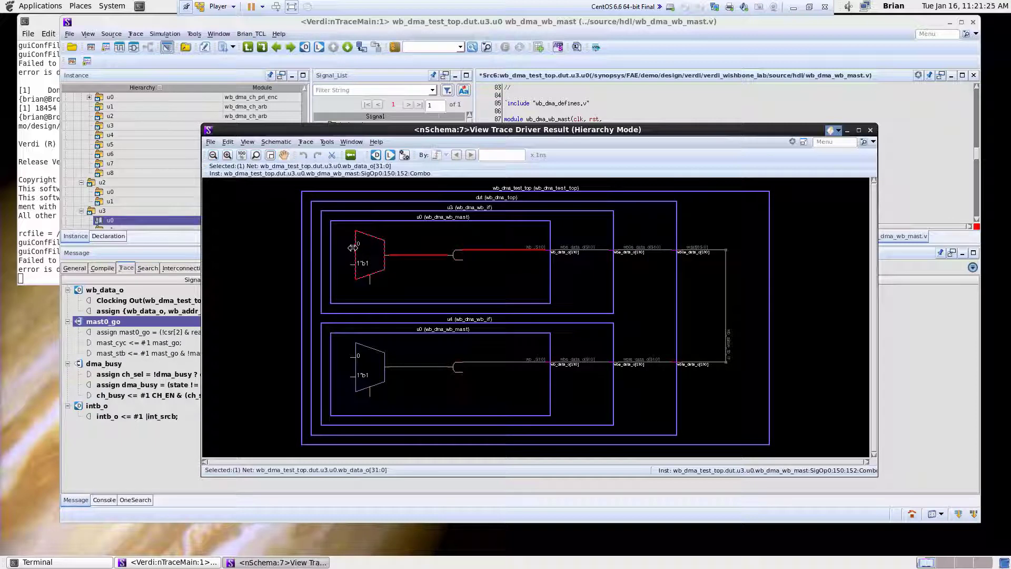
pyautogui.click(354, 245)
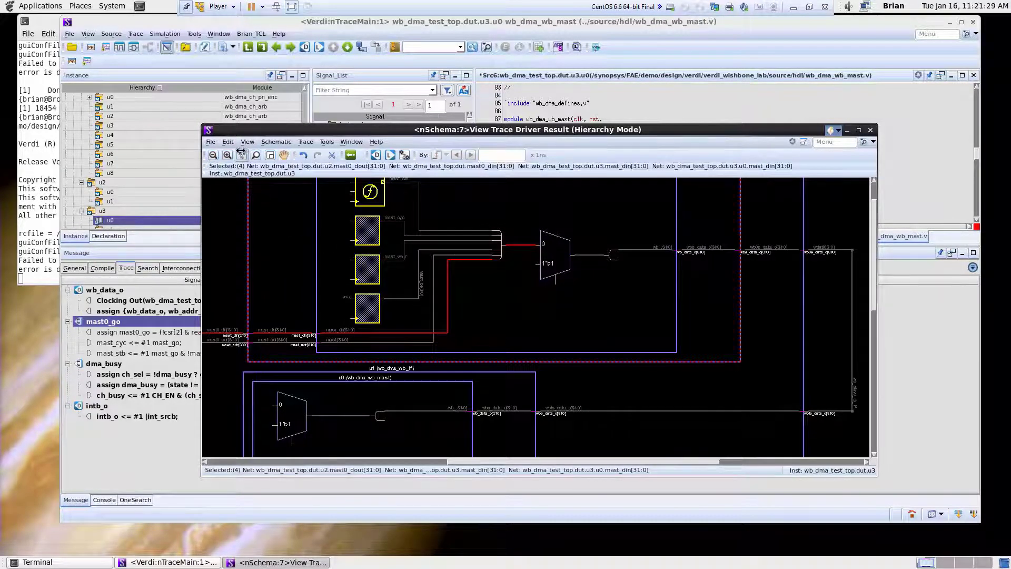
pyautogui.click(227, 155)
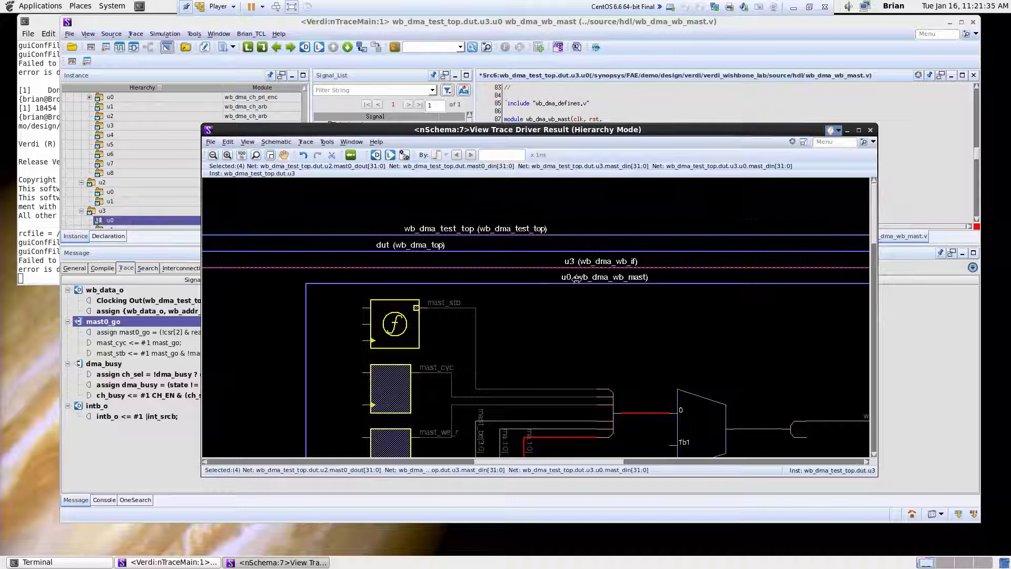
pyautogui.click(227, 155)
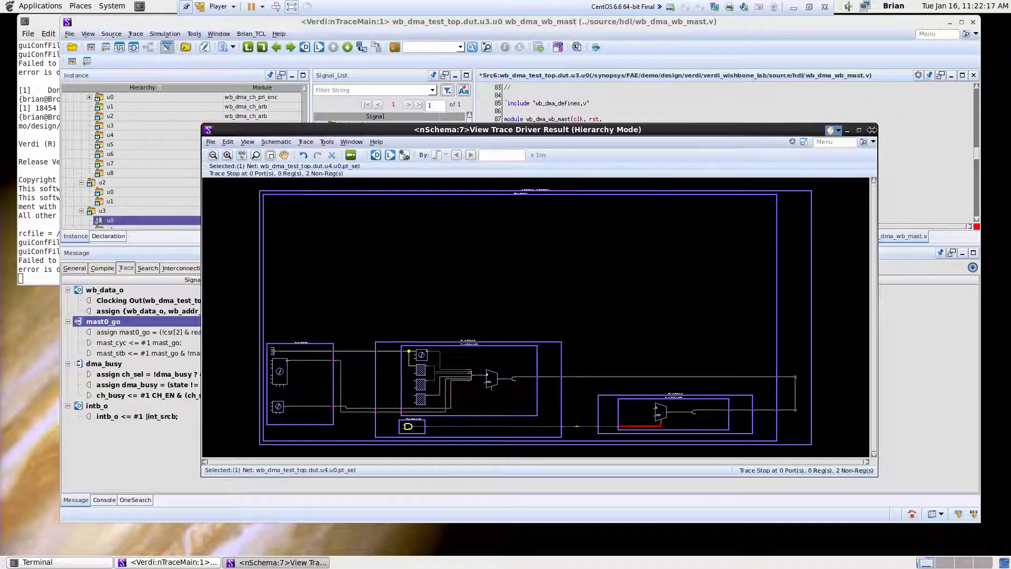
pyautogui.click(873, 129)
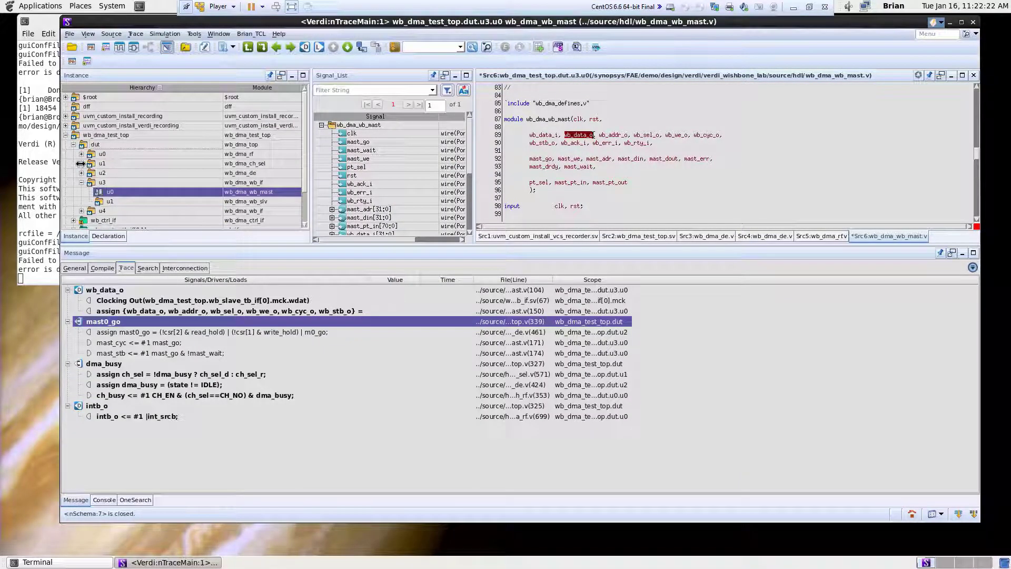
# Select the u2 wb_dma_de instance in the Instance tree
pyautogui.click(103, 172)
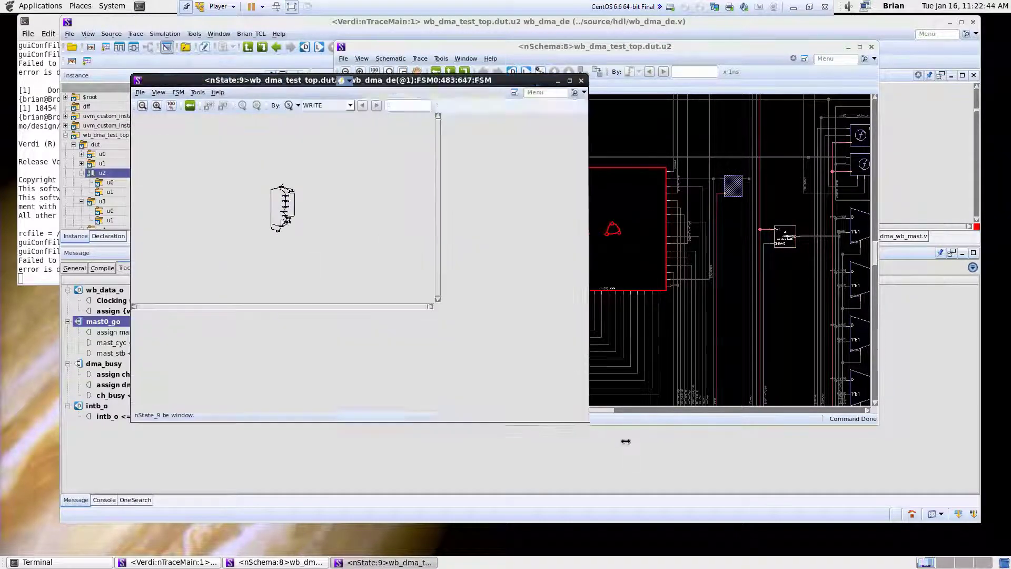
# Enlarge the nState window and select the LD_DESC1 state bubble in the FSM diagram
pyautogui.click(569, 80)
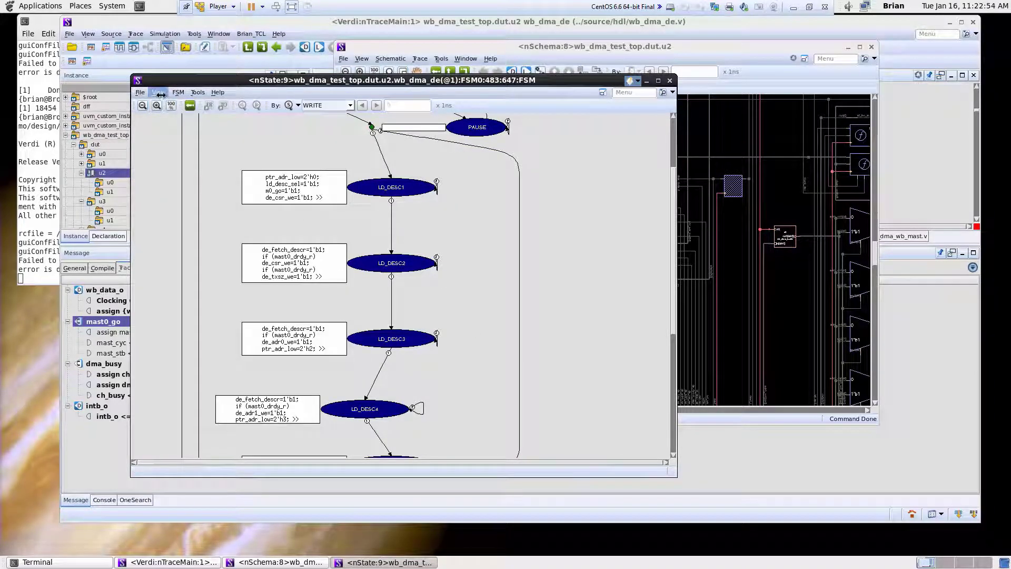
pyautogui.click(158, 92)
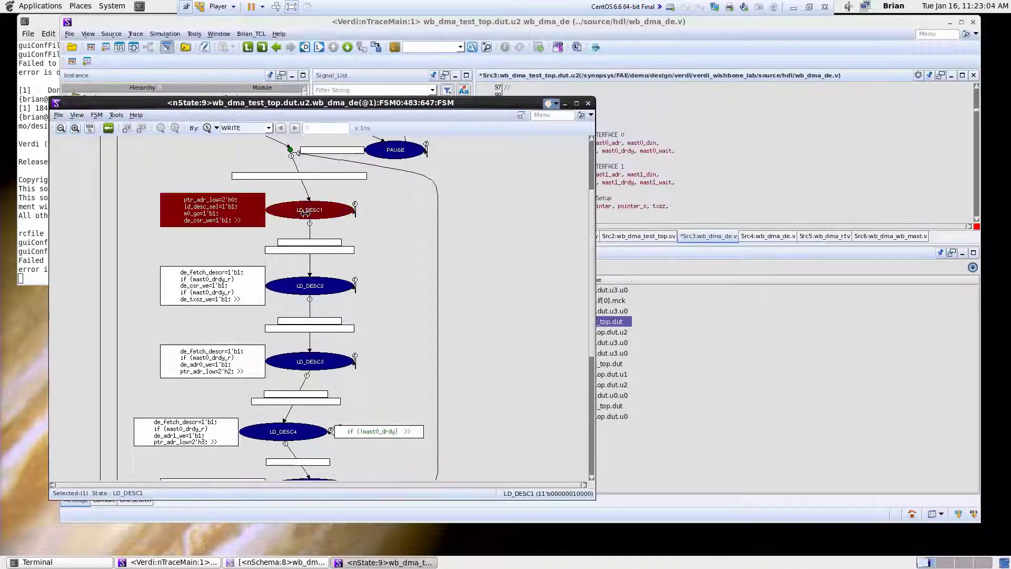
pyautogui.moveTo(748, 195)
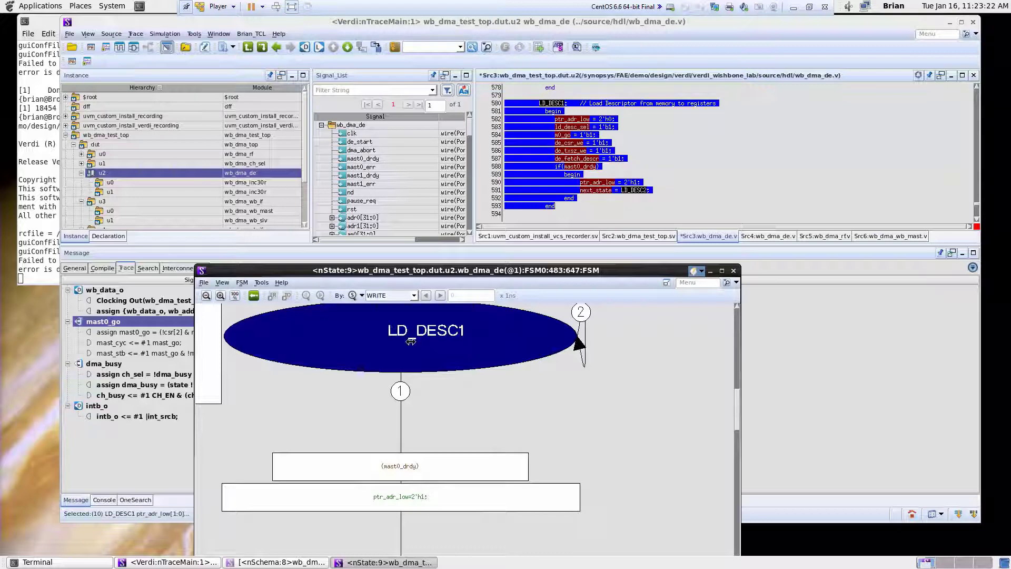
pyautogui.moveTo(569, 357)
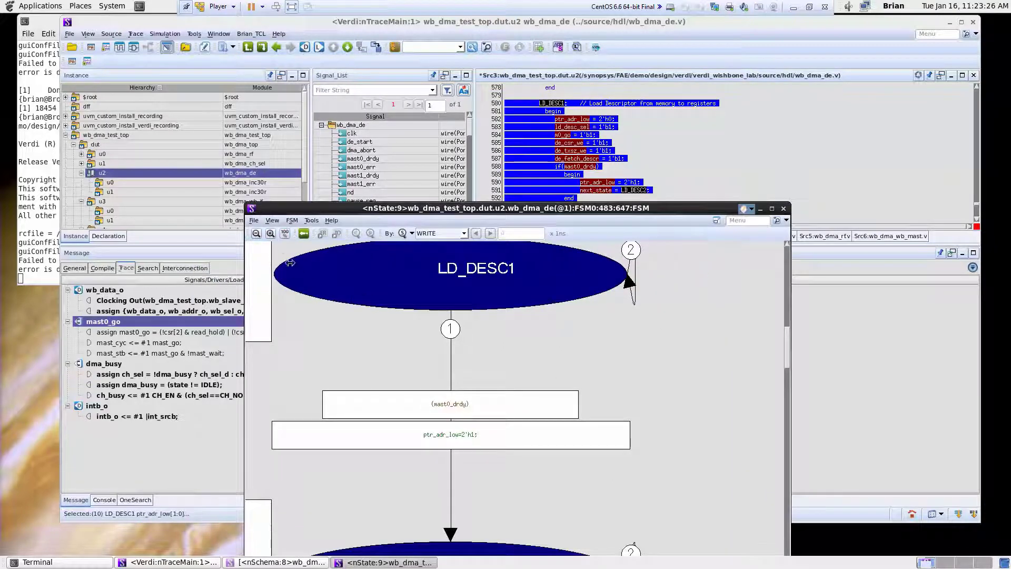
# Zoom the state diagram to fit, then open capture options for the nSchema:10 u2 schematic
pyautogui.click(284, 233)
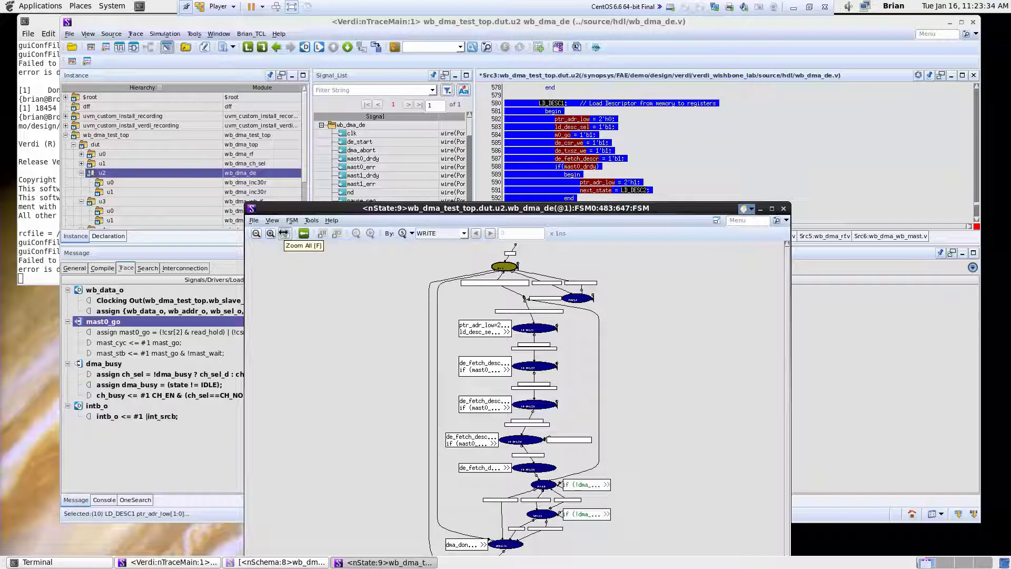
pyautogui.click(253, 220)
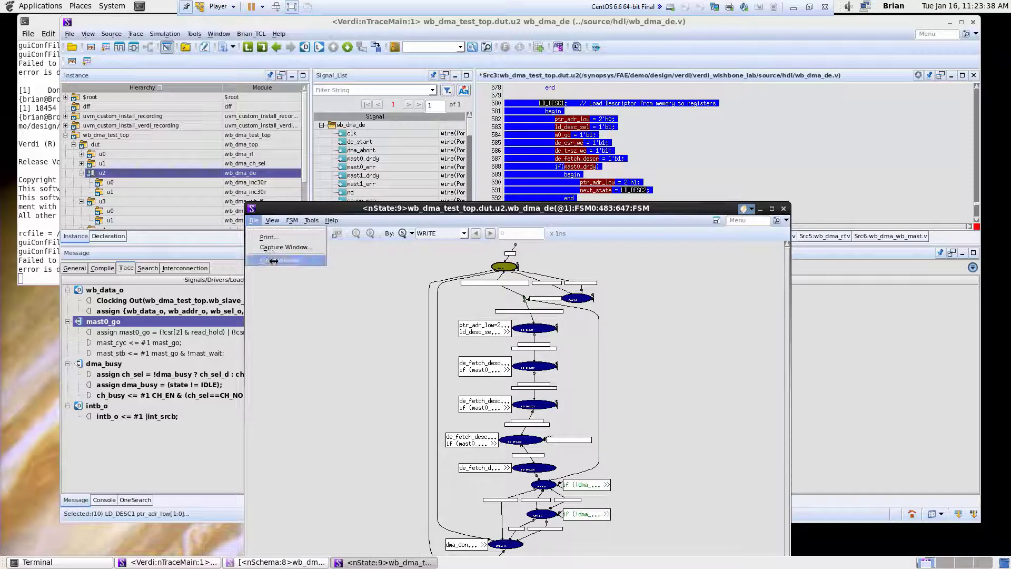
pyautogui.moveTo(285, 247)
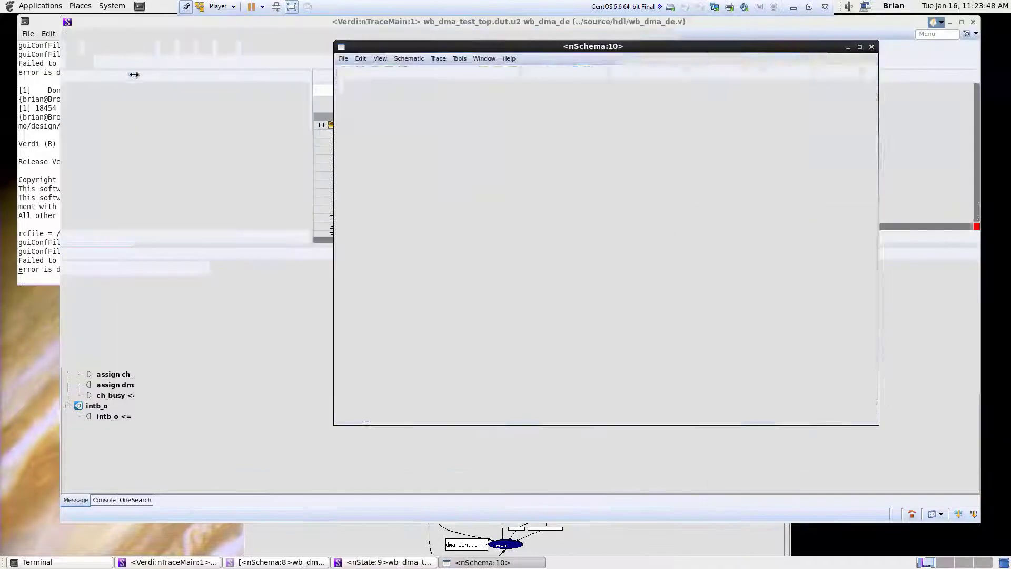
pyautogui.click(342, 57)
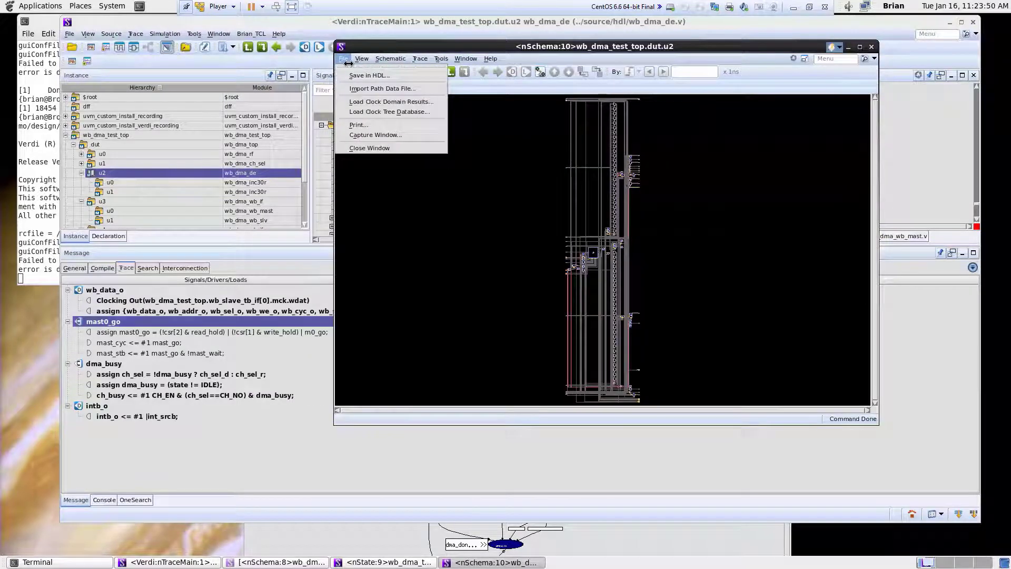